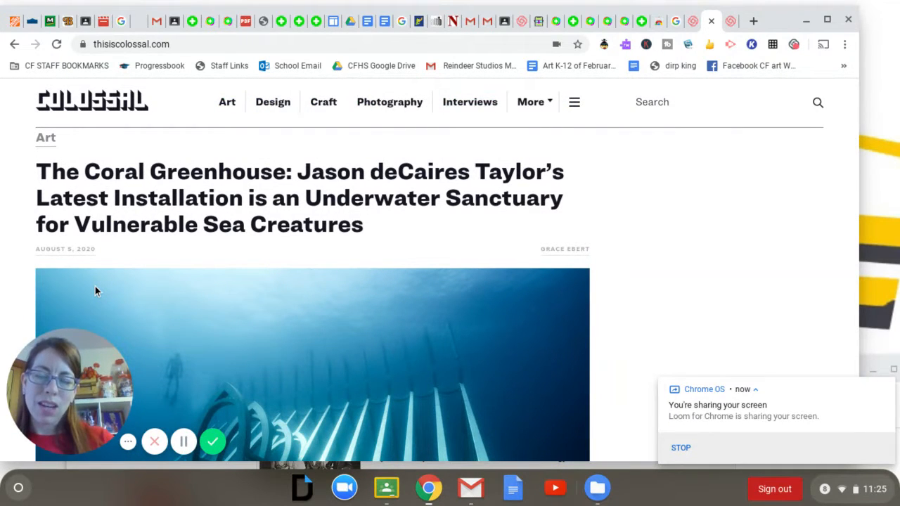
Scroll the Coral Greenhouse article past its intro text and first photo to the microscope figure.
{"action": "scroll", "scroll_direction": "down", "scroll_amount": 3}
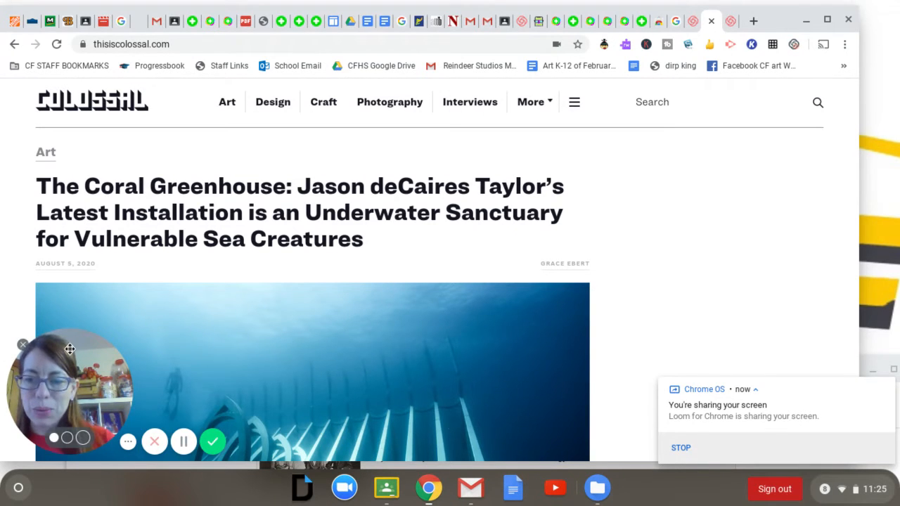
{"action": "left_click_drag", "start_coordinate": [69, 350], "coordinate": [403, 339]}
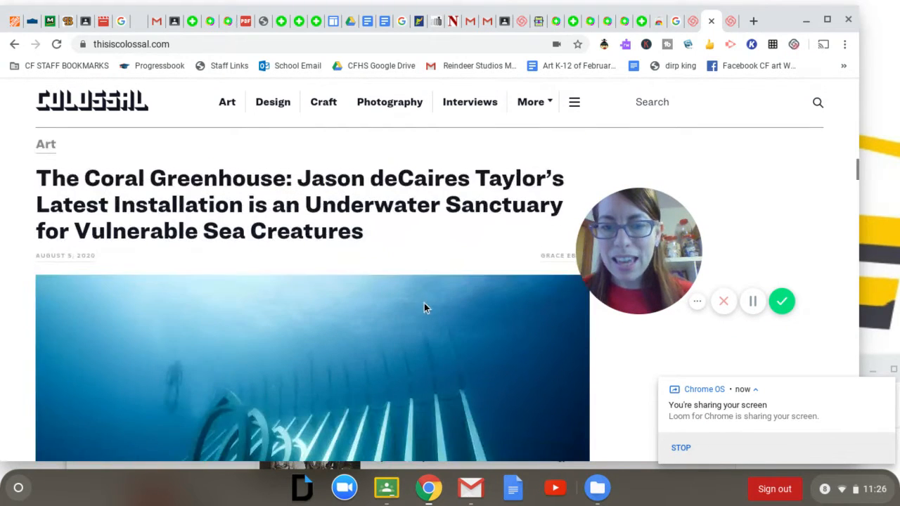
{"action": "scroll", "scroll_direction": "down", "scroll_amount": 3}
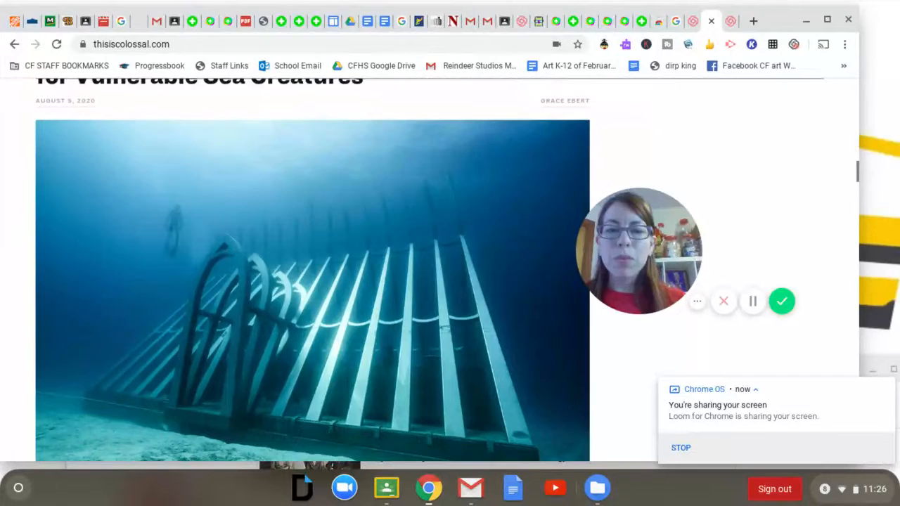
{"action": "scroll", "scroll_direction": "down", "scroll_amount": 3}
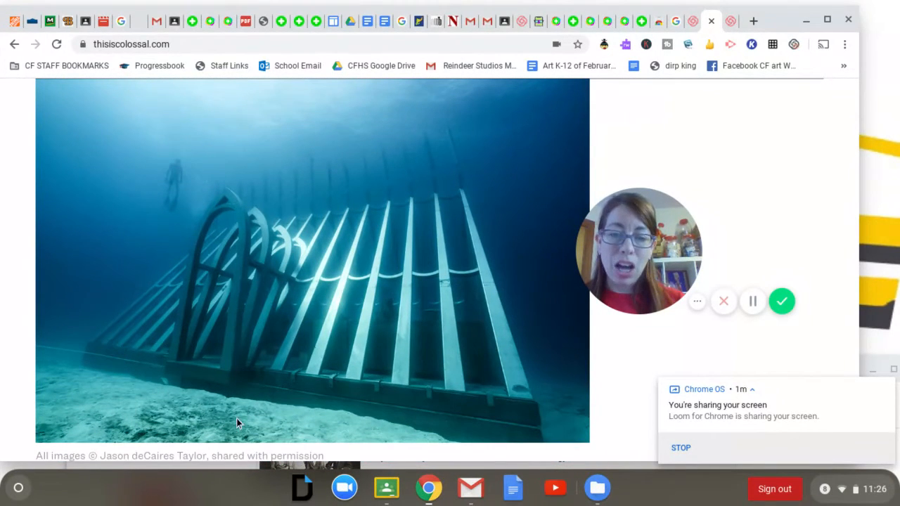
{"action": "scroll", "scroll_direction": "down", "scroll_amount": 3}
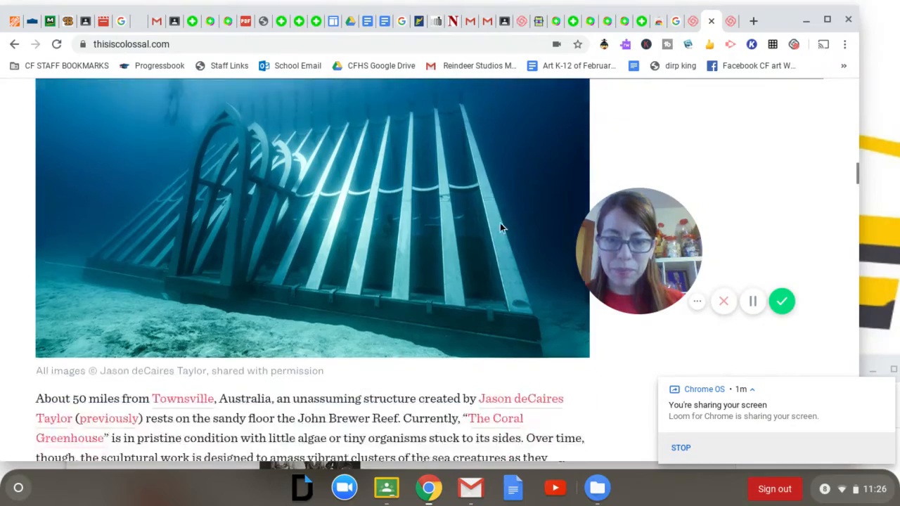
{"action": "scroll", "scroll_direction": "down", "scroll_amount": 3}
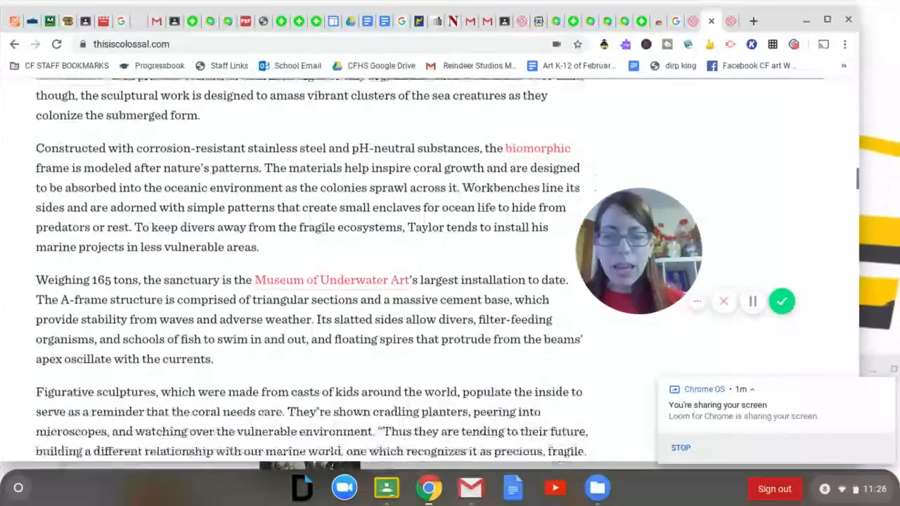
{"action": "scroll", "scroll_direction": "down", "scroll_amount": 3}
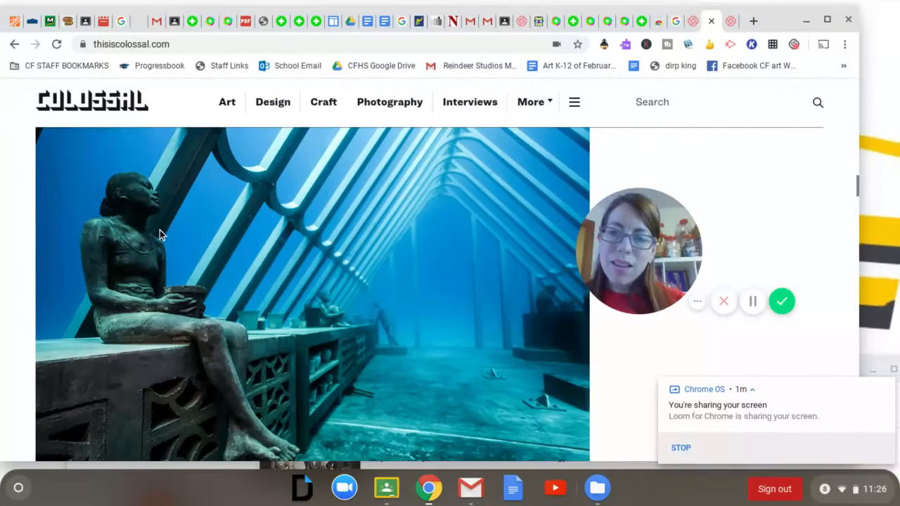
{"action": "mouse_move", "coordinate": [217, 354]}
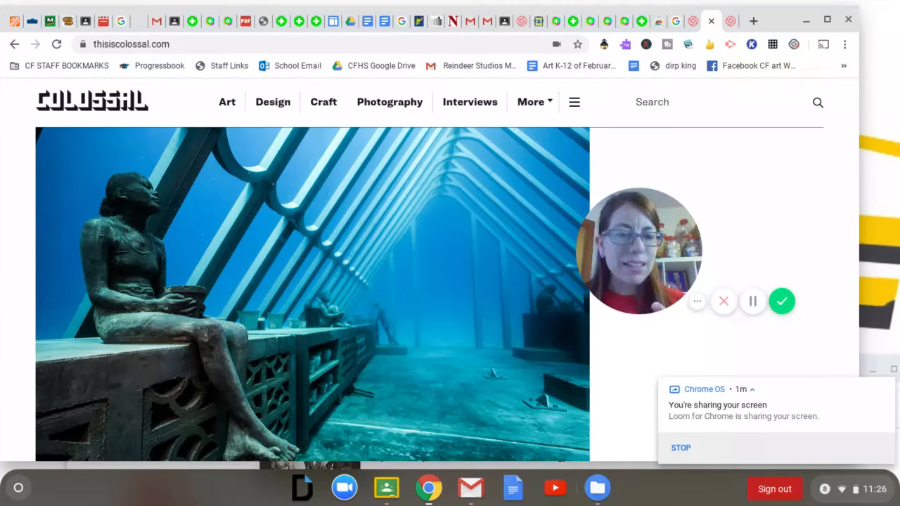
{"action": "scroll", "scroll_direction": "down", "scroll_amount": 3}
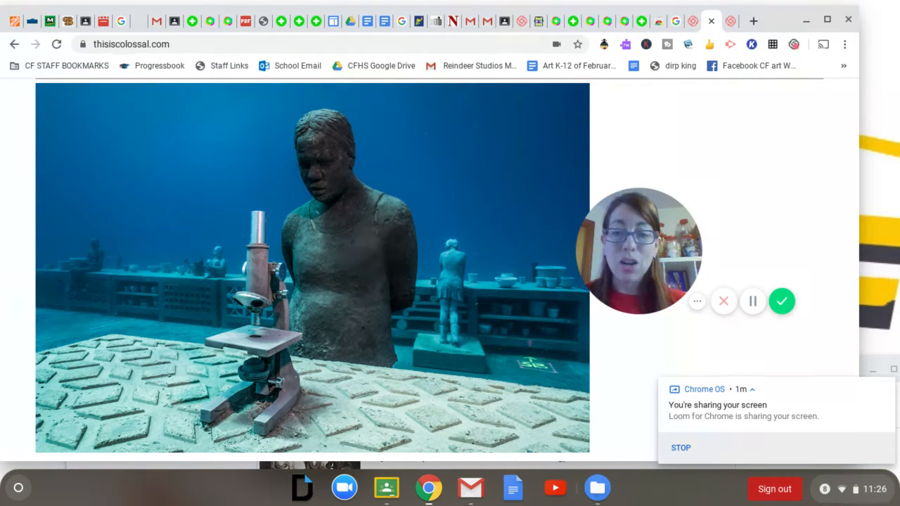
Scroll past the seated sculpture and swimmer photos to the diver under the greenhouse frame.
{"action": "scroll", "scroll_direction": "down", "scroll_amount": 3}
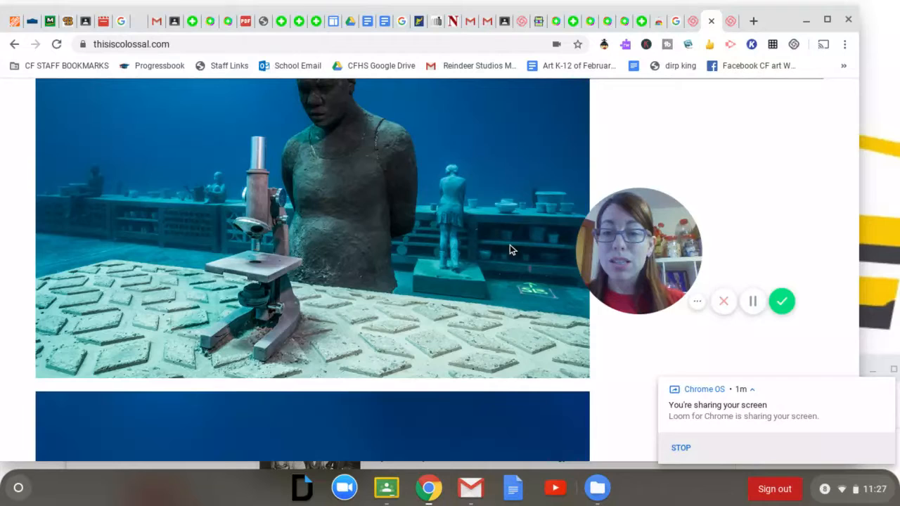
{"action": "scroll", "scroll_direction": "down", "scroll_amount": 3}
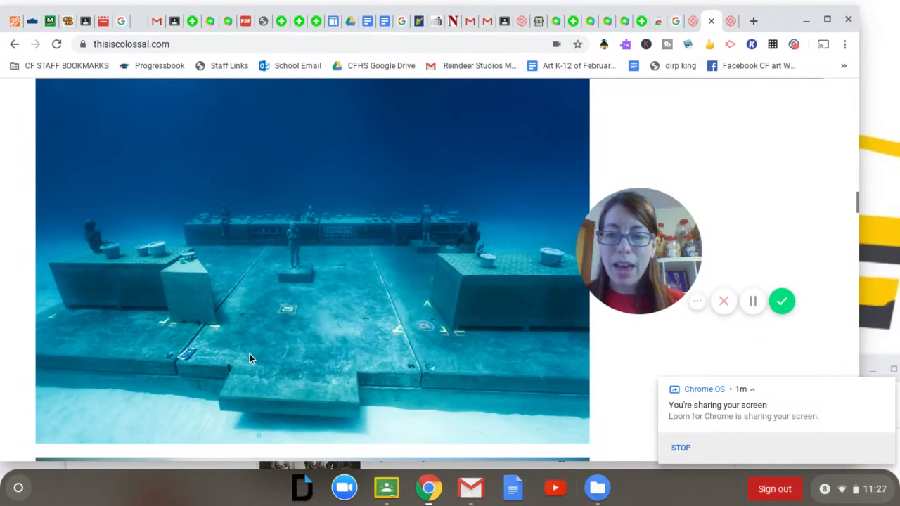
{"action": "scroll", "scroll_direction": "down", "scroll_amount": 3}
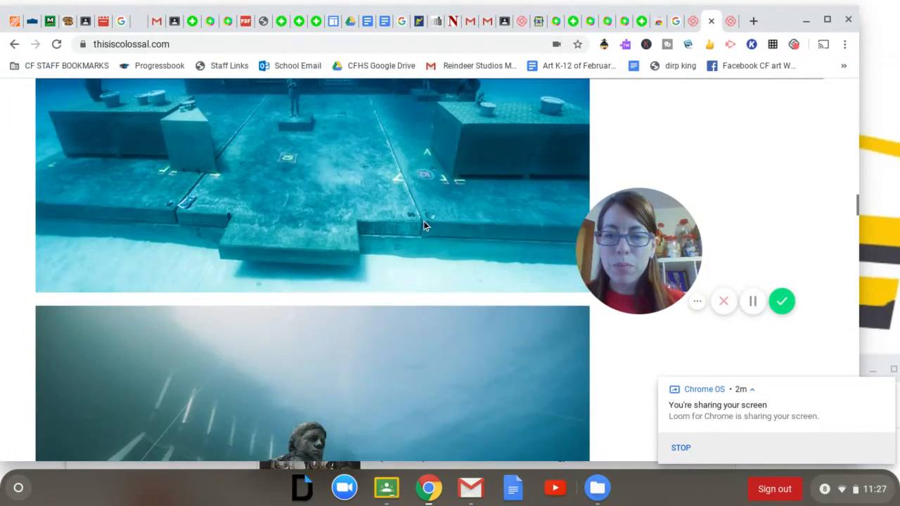
{"action": "scroll", "scroll_direction": "down", "scroll_amount": 3}
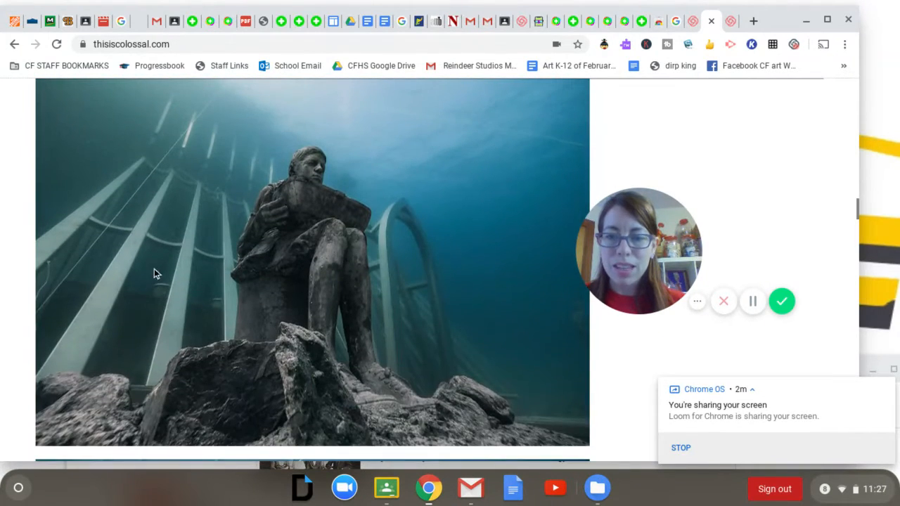
{"action": "scroll", "scroll_direction": "down", "scroll_amount": 3}
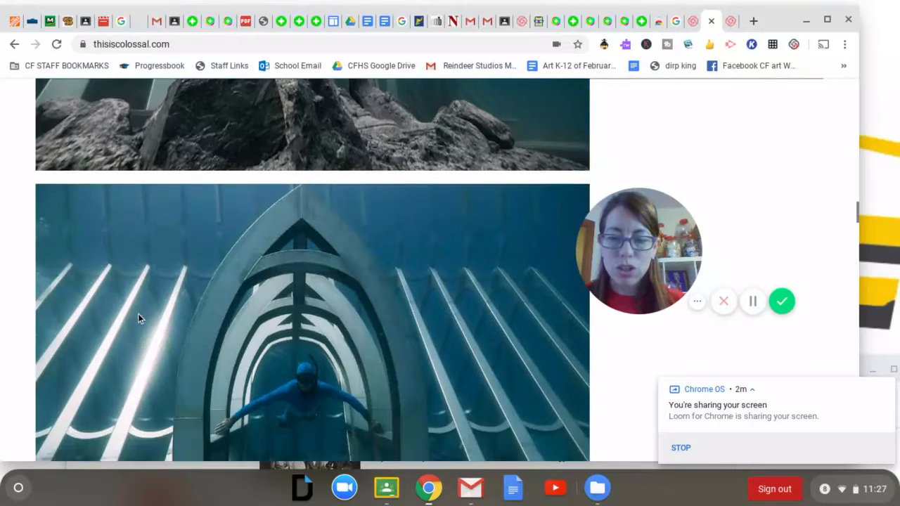
{"action": "scroll", "scroll_direction": "down", "scroll_amount": 3}
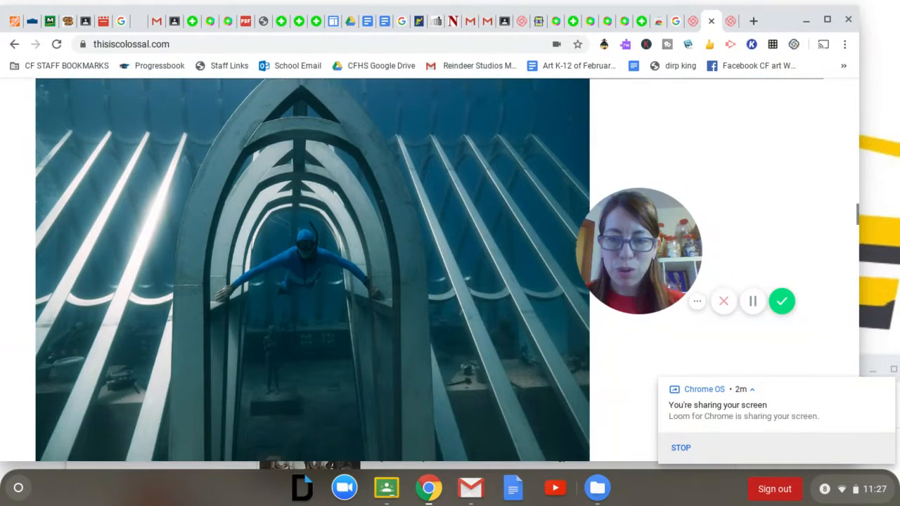
{"action": "scroll", "scroll_direction": "down", "scroll_amount": 3}
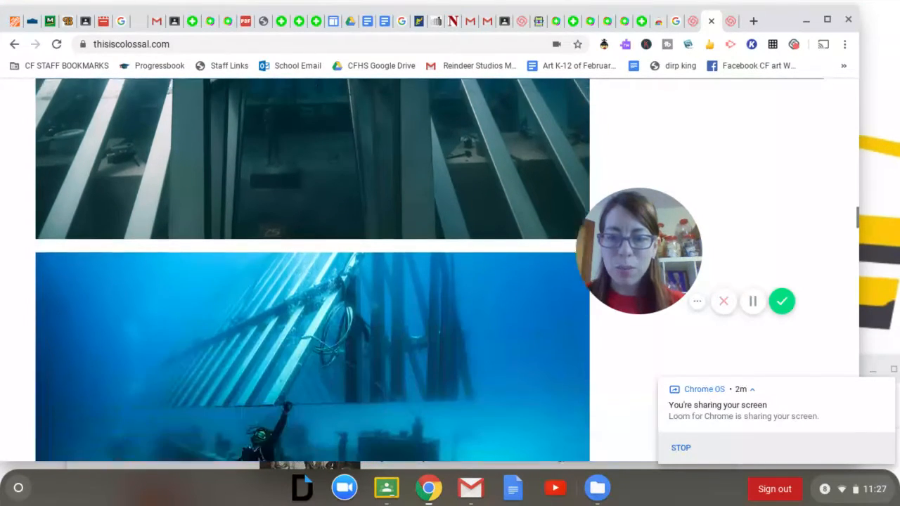
{"action": "scroll", "scroll_direction": "down", "scroll_amount": 3}
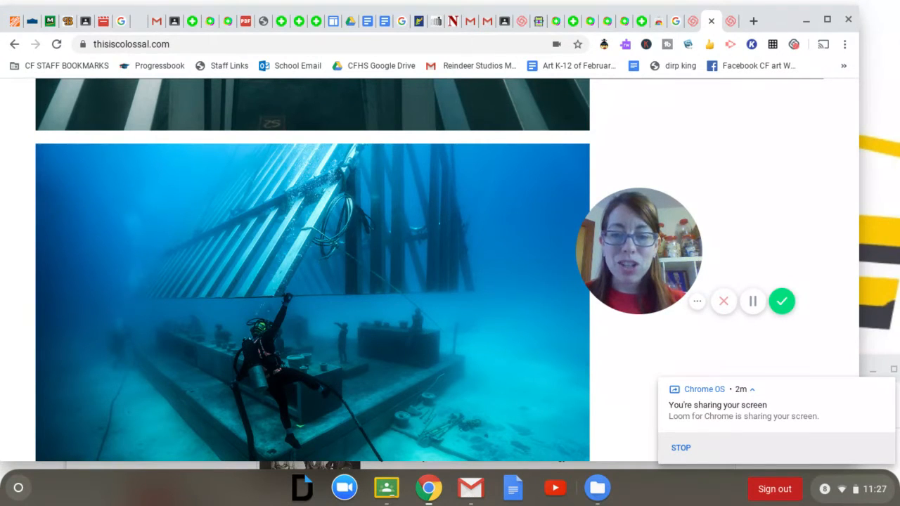
{"action": "scroll", "scroll_direction": "down", "scroll_amount": 3}
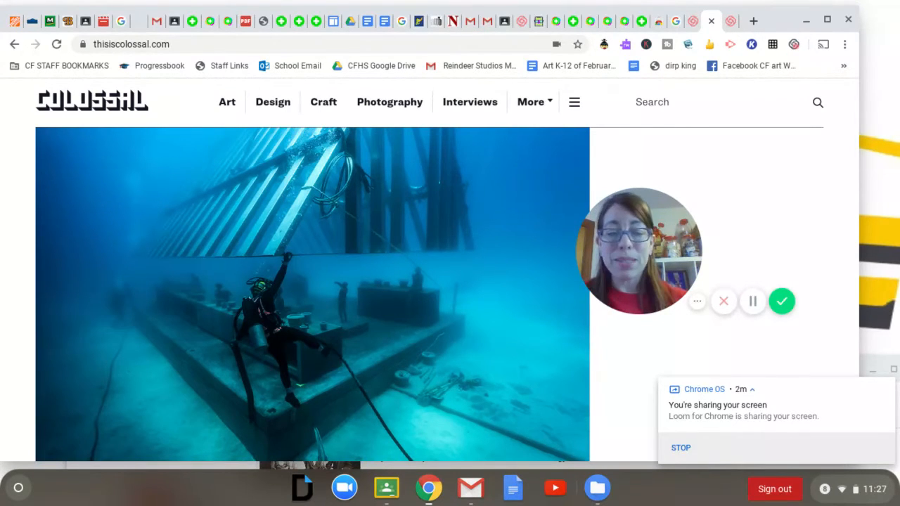
Scroll past the Coral Greenhouse post's end to Kamwei Fong's furry cat utopia illustration.
{"action": "scroll", "scroll_direction": "down", "scroll_amount": 3}
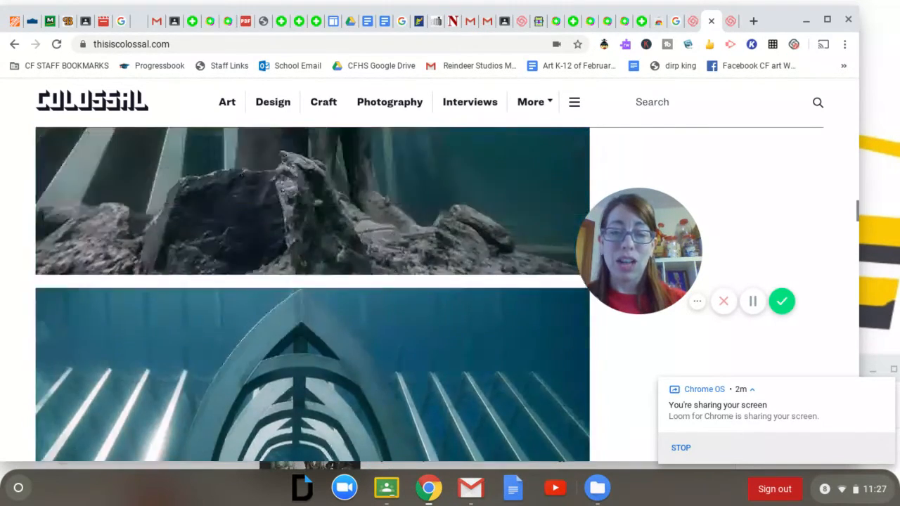
{"action": "scroll", "scroll_direction": "down", "scroll_amount": 3}
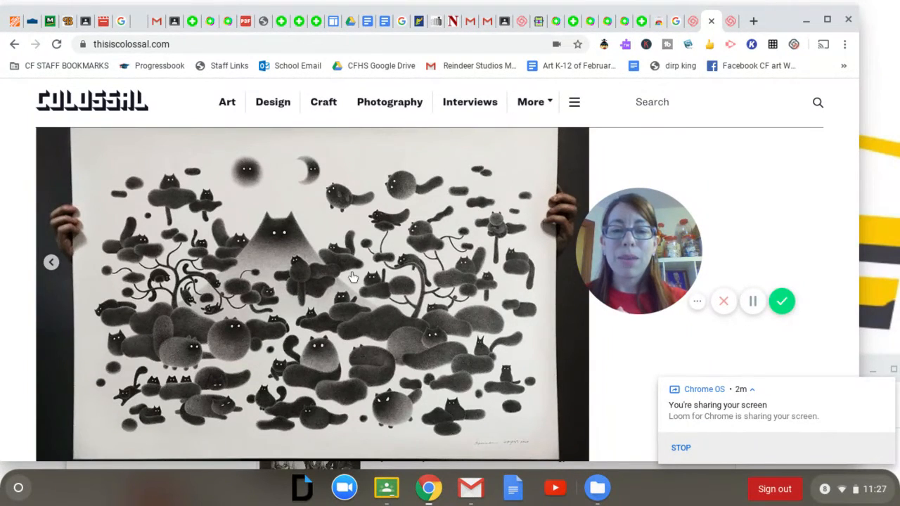
{"action": "scroll", "scroll_direction": "down", "scroll_amount": 3}
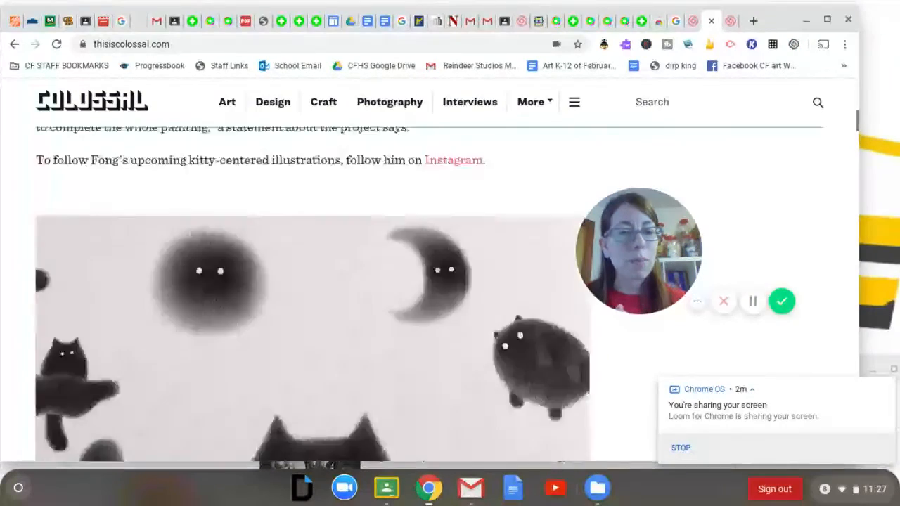
{"action": "scroll", "scroll_direction": "down", "scroll_amount": 3}
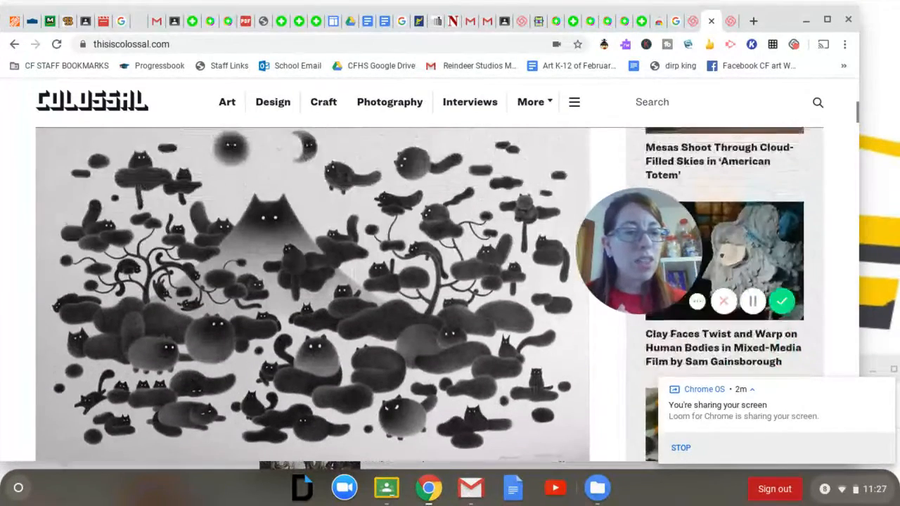
{"action": "scroll", "scroll_direction": "down", "scroll_amount": 3}
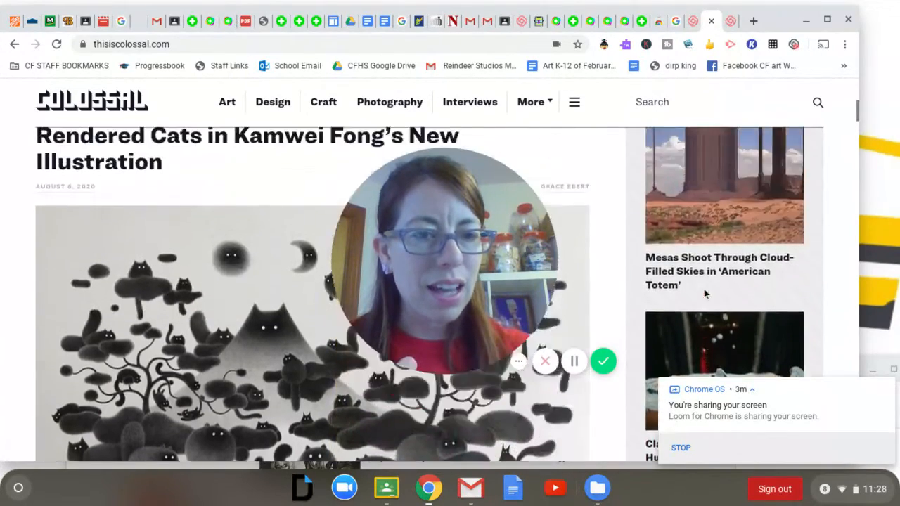
{"action": "scroll", "scroll_direction": "down", "scroll_amount": 3}
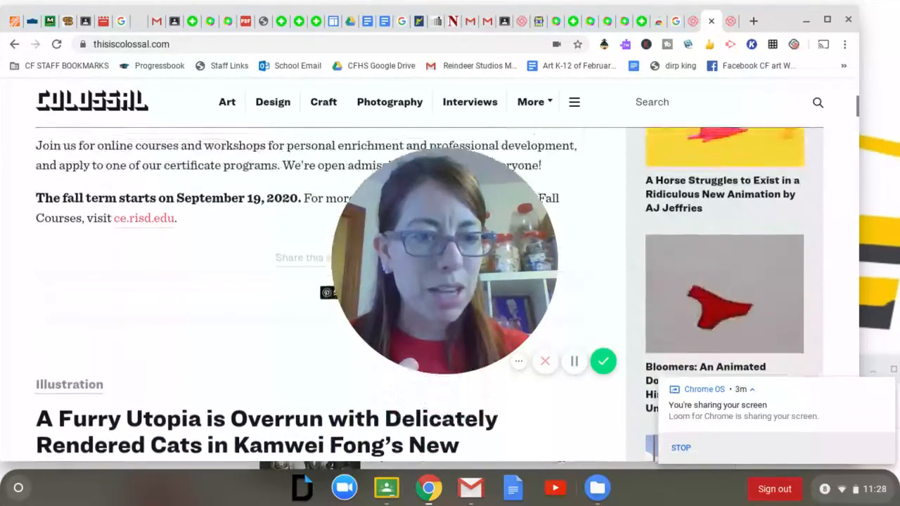